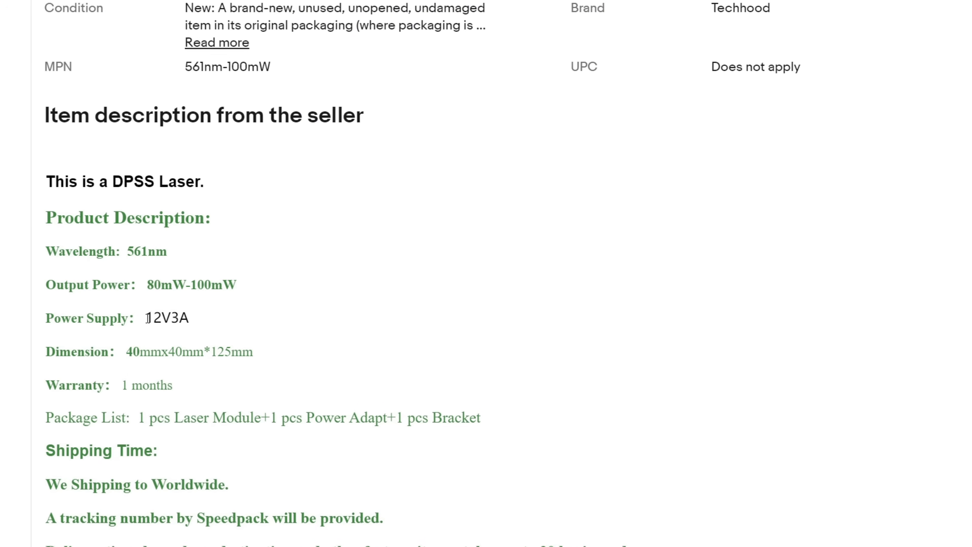
Step: Bring up the LaserPWM README.md on GitHub and scroll through its laser safety disclaimer
{"action": "double_click", "coordinate": [182, 321]}
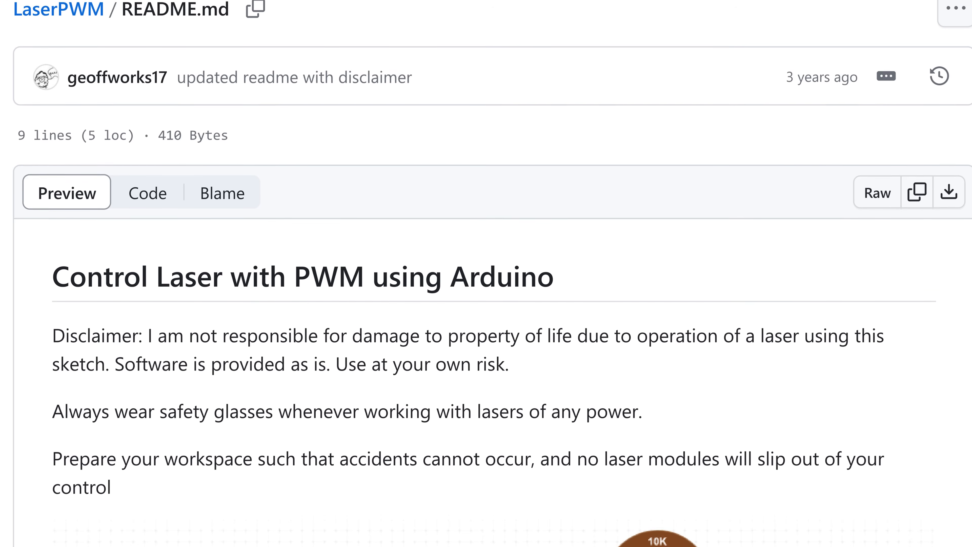
{"action": "scroll", "scroll_direction": "down", "scroll_amount": 3}
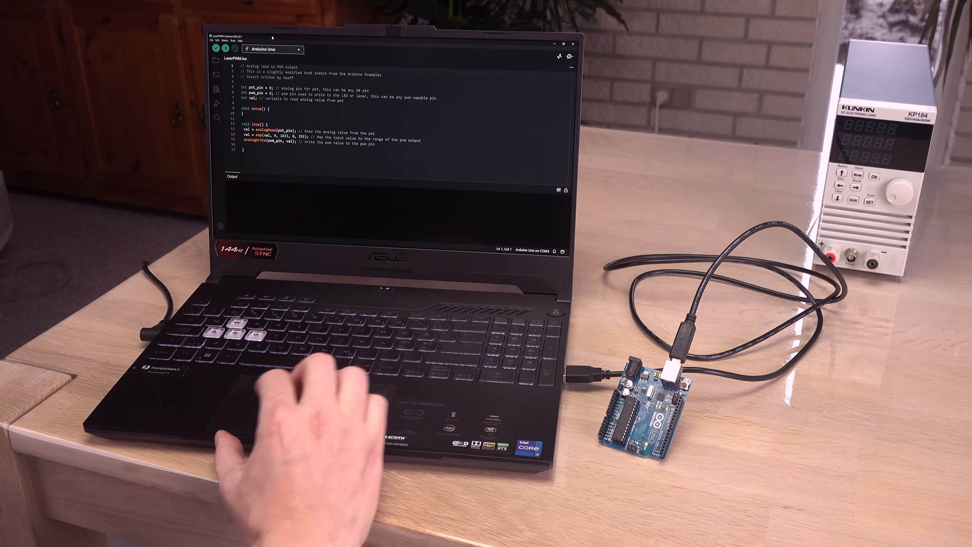
Step: Run Verify/Compile from the Sketch menu and confirm 'Done compiling' with no errors
{"action": "left_click", "coordinate": [223, 41]}
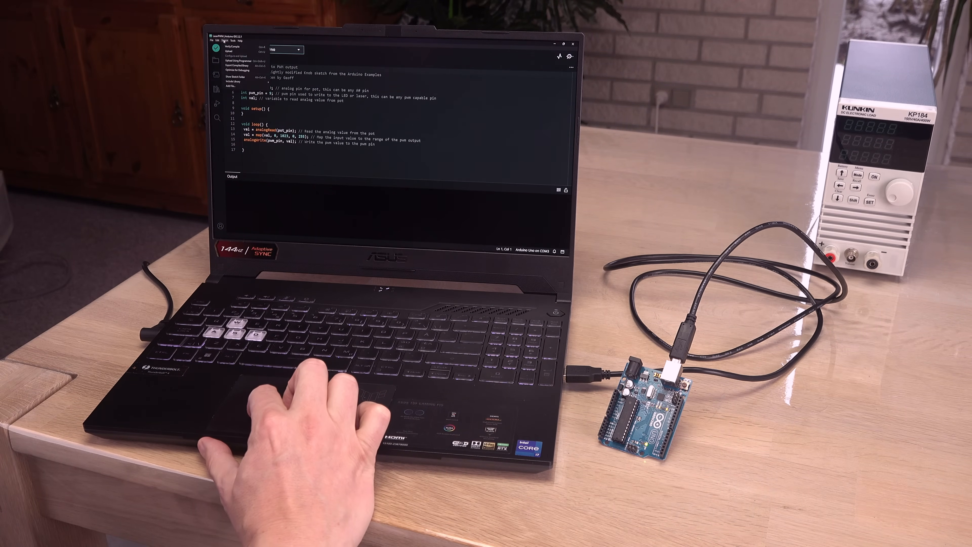
{"action": "left_click", "coordinate": [44, 16]}
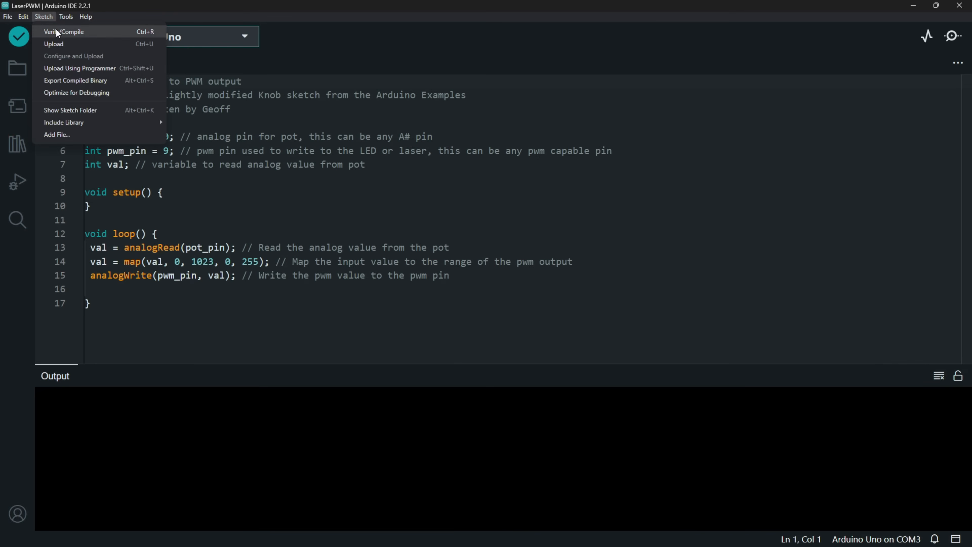
{"action": "left_click", "coordinate": [63, 31]}
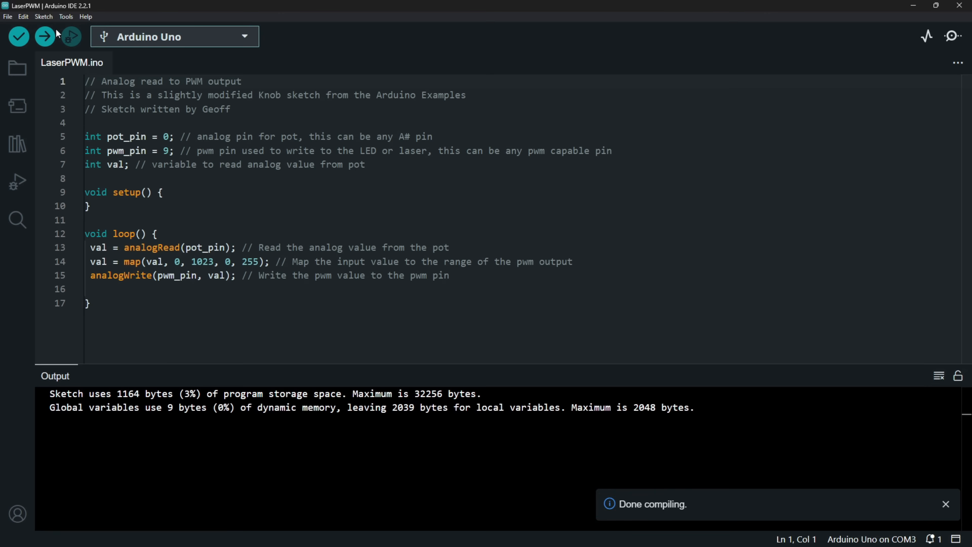
{"action": "left_click", "coordinate": [42, 16]}
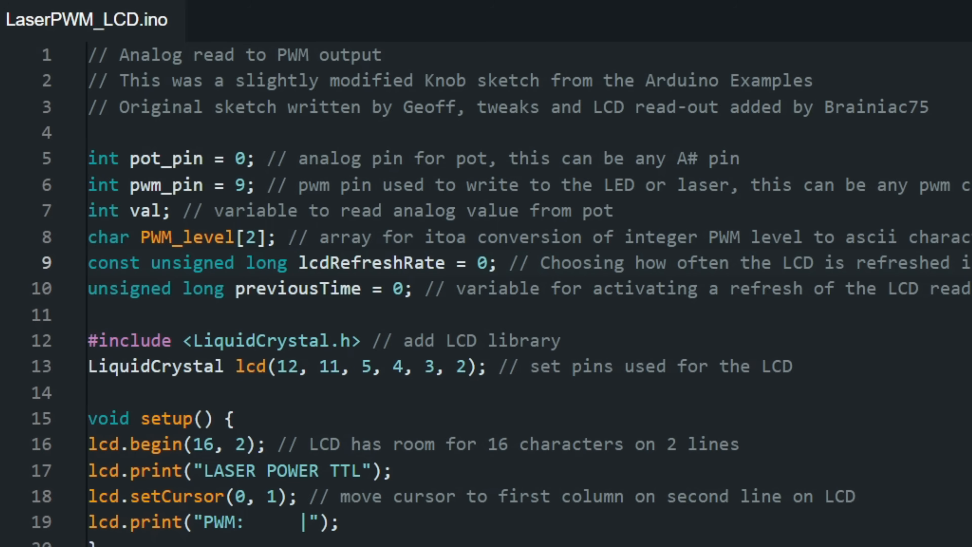
Step: Write `if (val >= 254) val = 255; // stabilize at full power` in loop()
{"action": "type", "text": "30"}
{"action": "type", "text": "if (val >"}
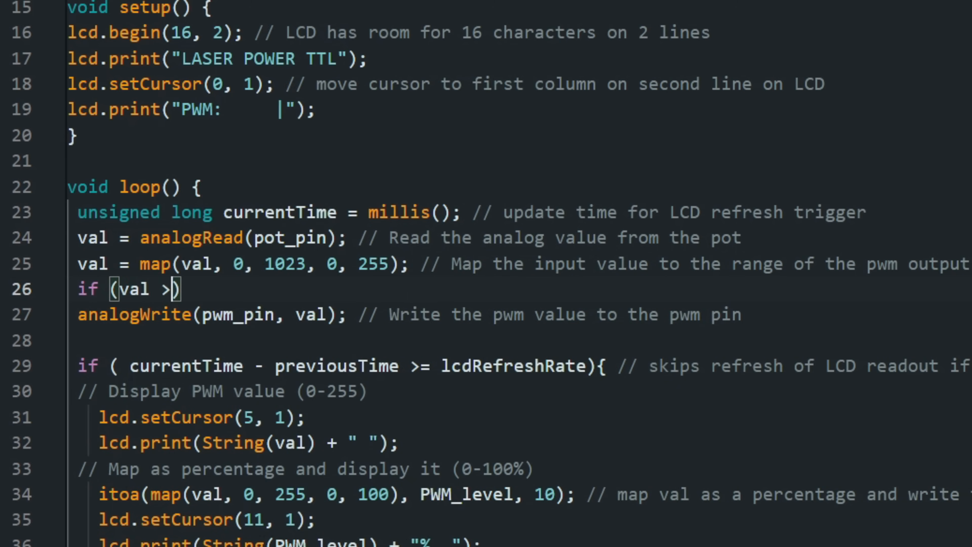
{"action": "type", "text": "= 254"}
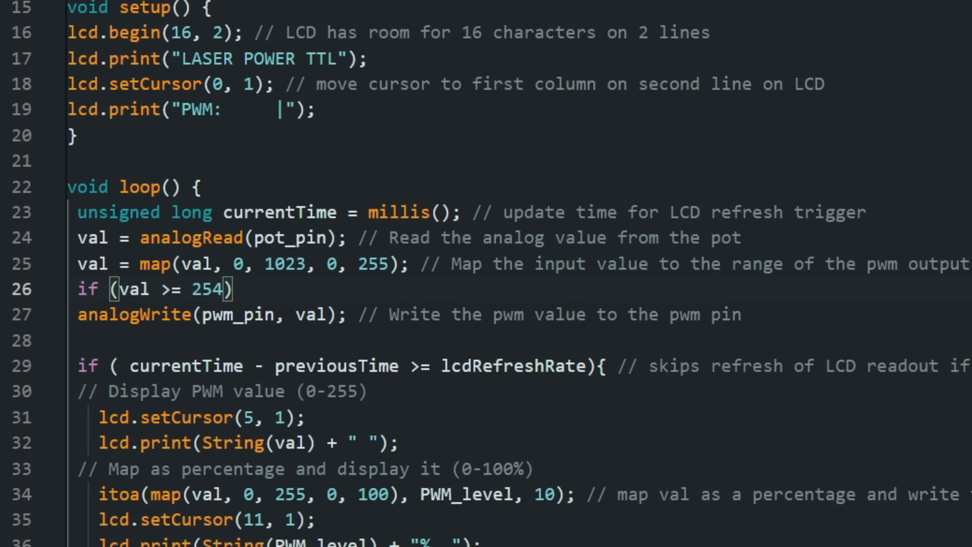
{"action": "type", "text": "val"}
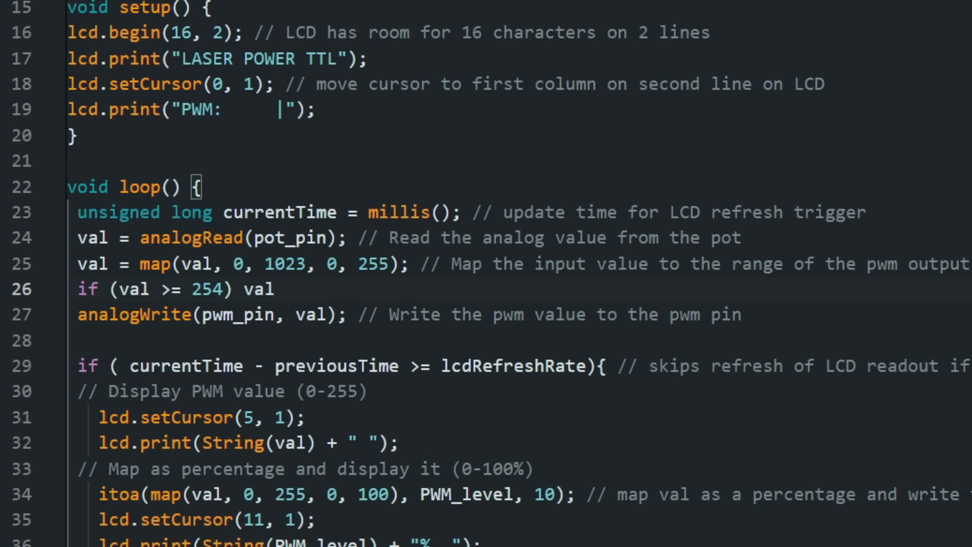
{"action": "type", "text": "= 255;"}
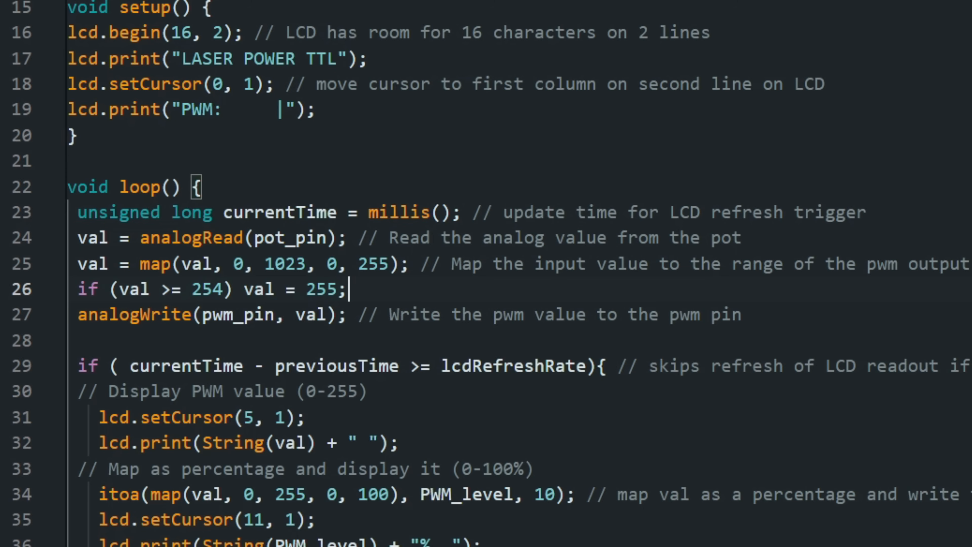
{"action": "type", "text": "// stabilize"}
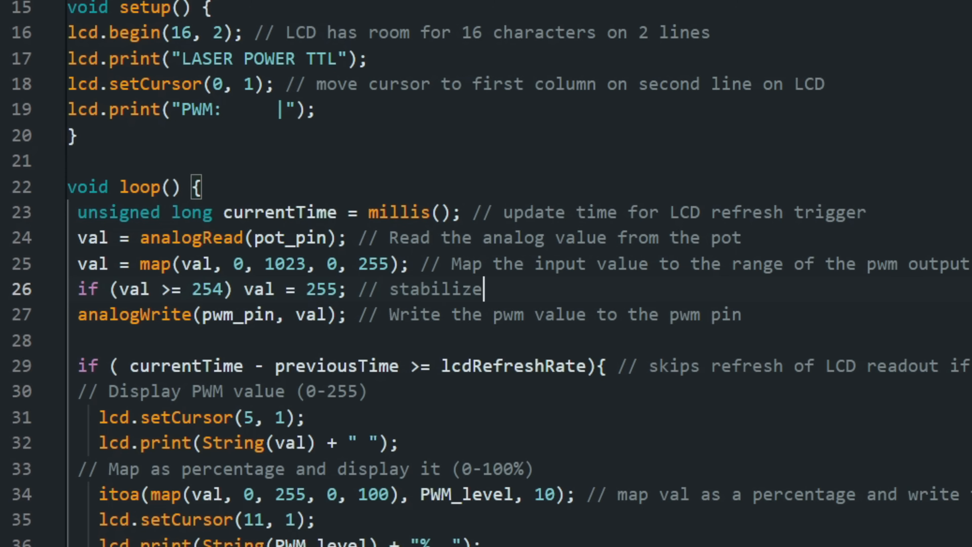
{"action": "type", "text": "at full power"}
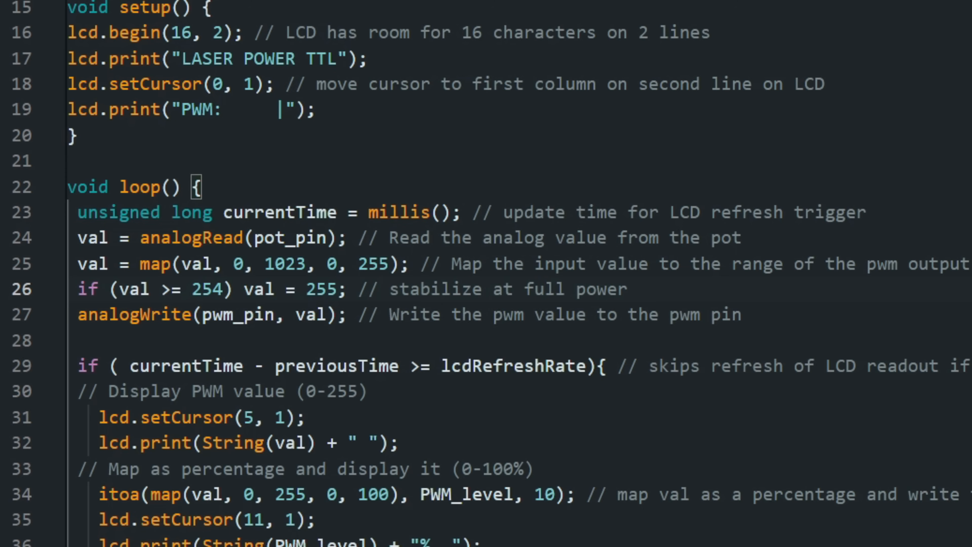
{"action": "scroll", "scroll_direction": "up", "scroll_amount": 3}
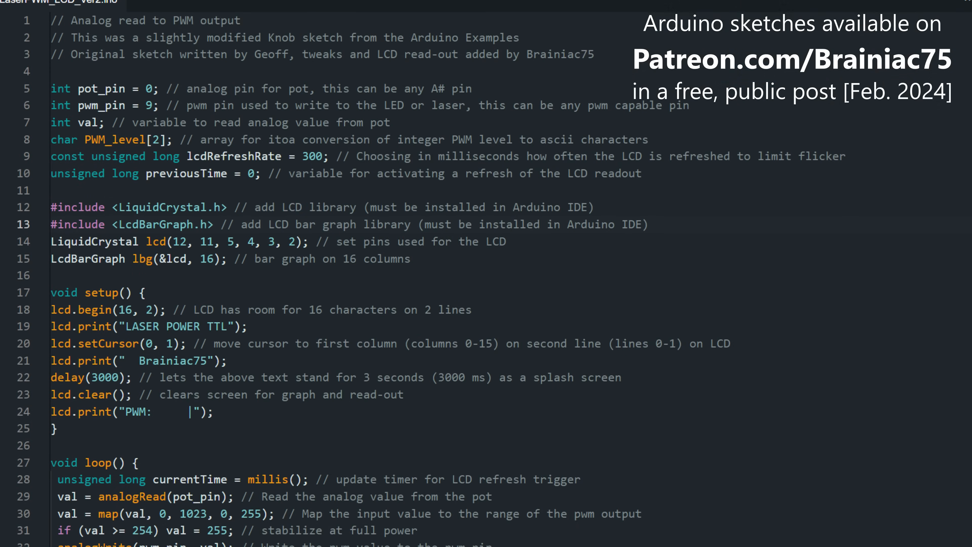
Step: Scroll to the end of loop() showing the lbg.drawValue bar graph and timer reset
{"action": "scroll", "scroll_direction": "down", "scroll_amount": 3}
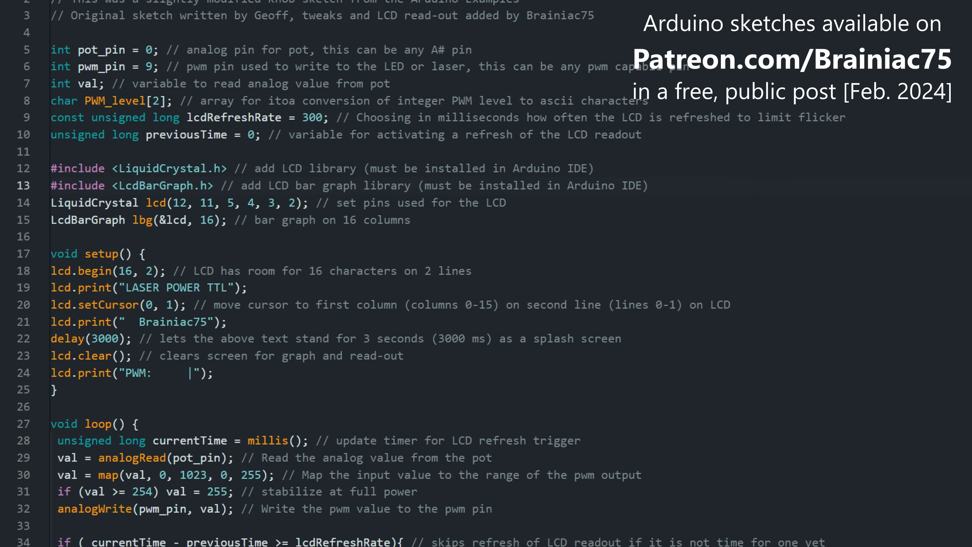
{"action": "scroll", "scroll_direction": "down", "scroll_amount": 3}
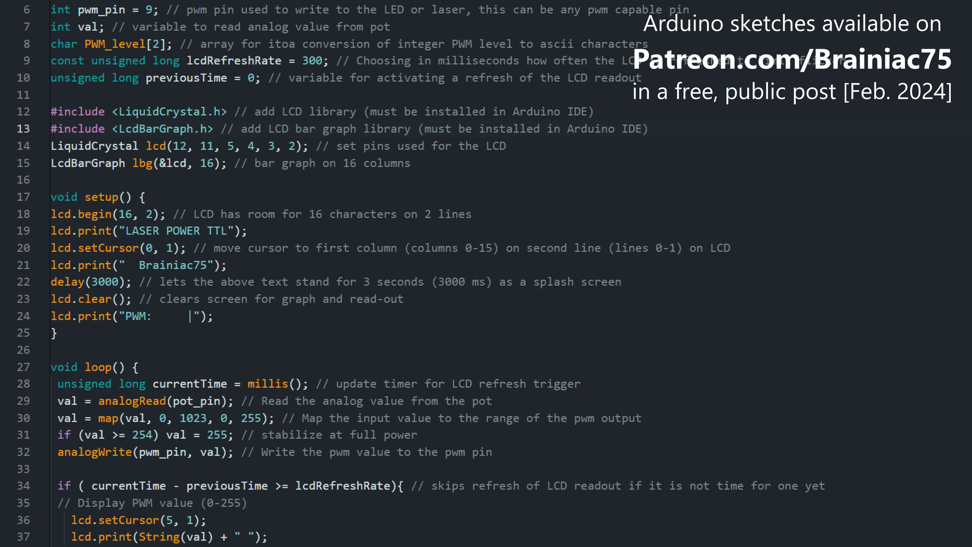
{"action": "scroll", "scroll_direction": "down", "scroll_amount": 3}
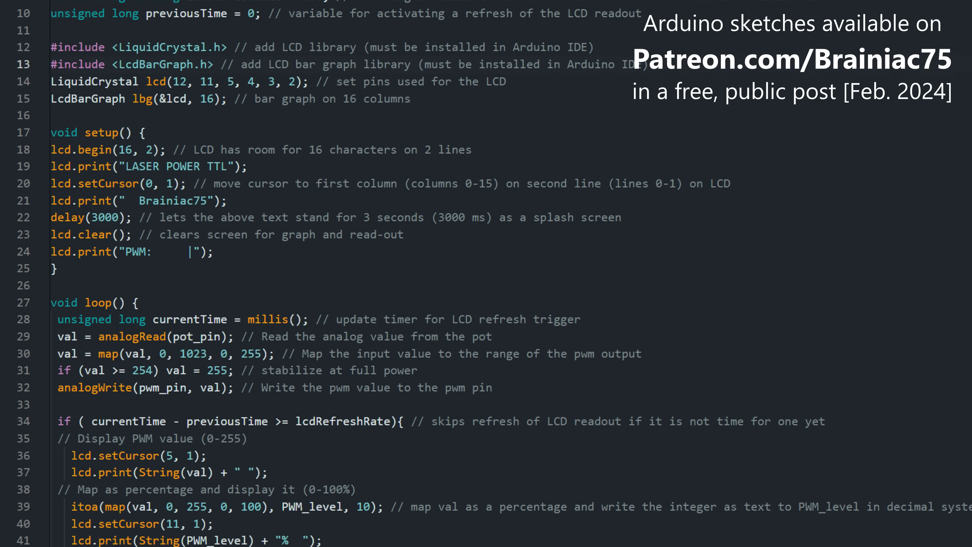
{"action": "scroll", "scroll_direction": "down", "scroll_amount": 3}
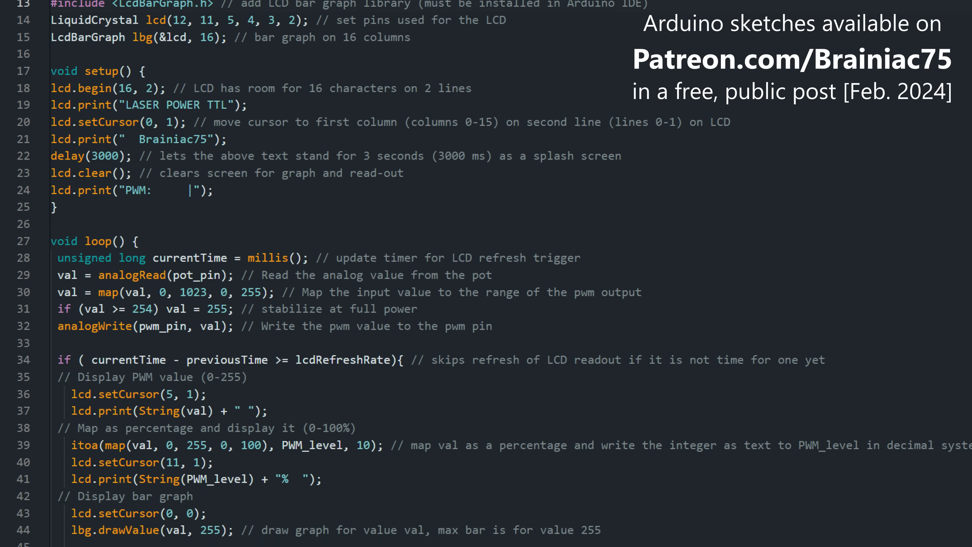
{"action": "scroll", "scroll_direction": "down", "scroll_amount": 3}
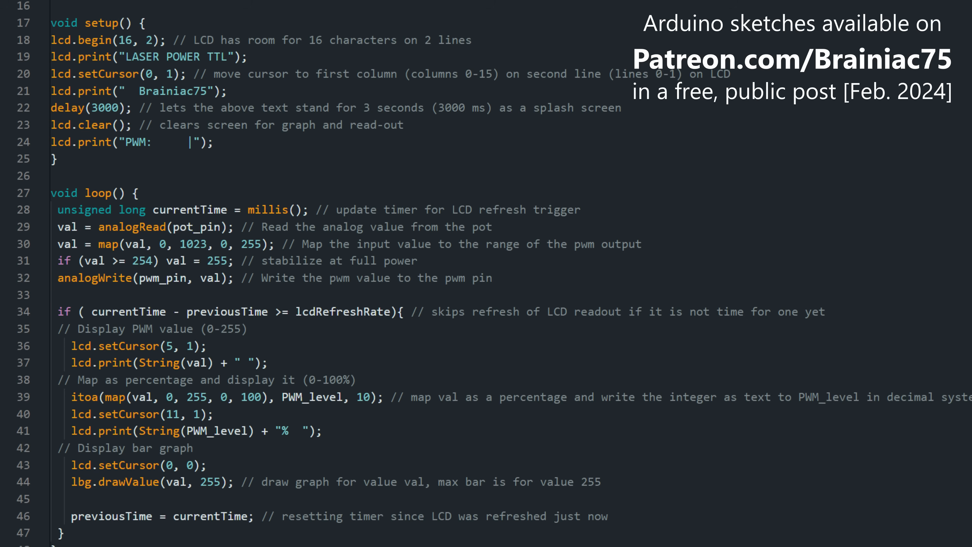
{"action": "scroll", "scroll_direction": "down", "scroll_amount": 3}
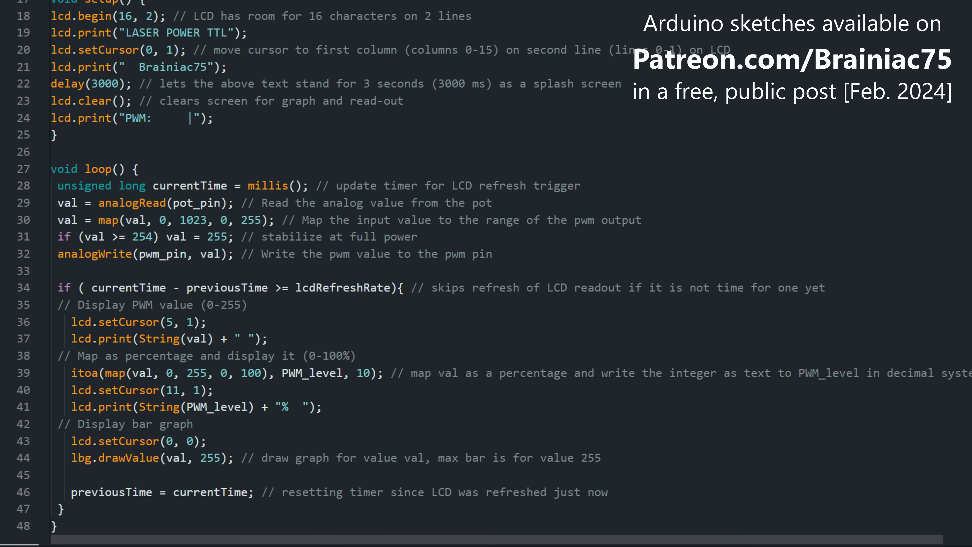